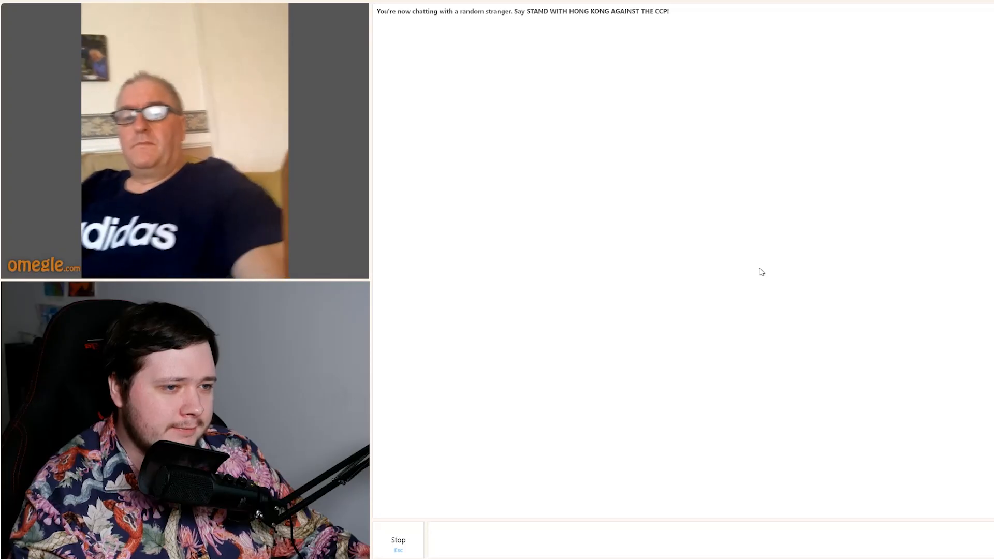
# - Leave the Adidas-shirt stranger and start a new random video chat
pyautogui.click(398, 542)
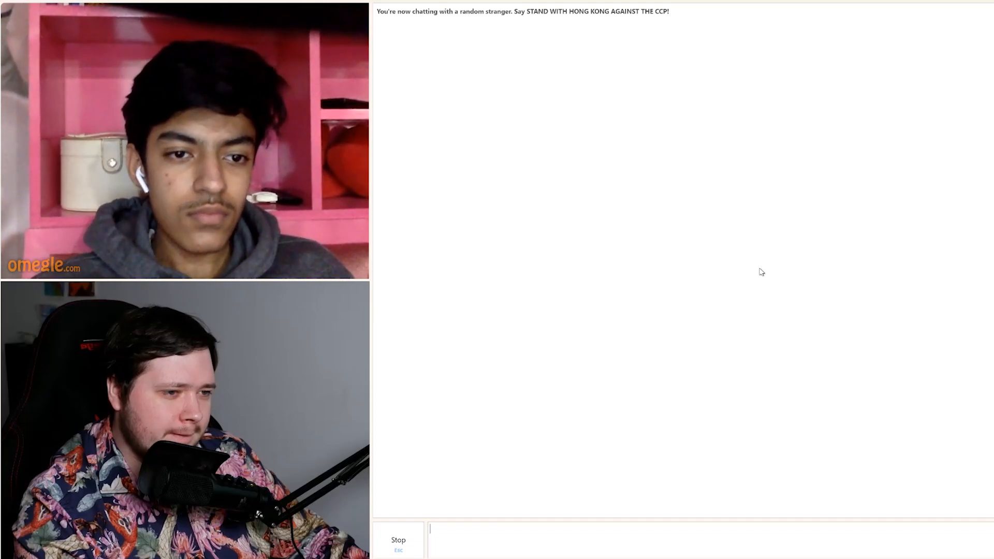
# - Disconnect from the young stranger in the pink room
pyautogui.click(398, 542)
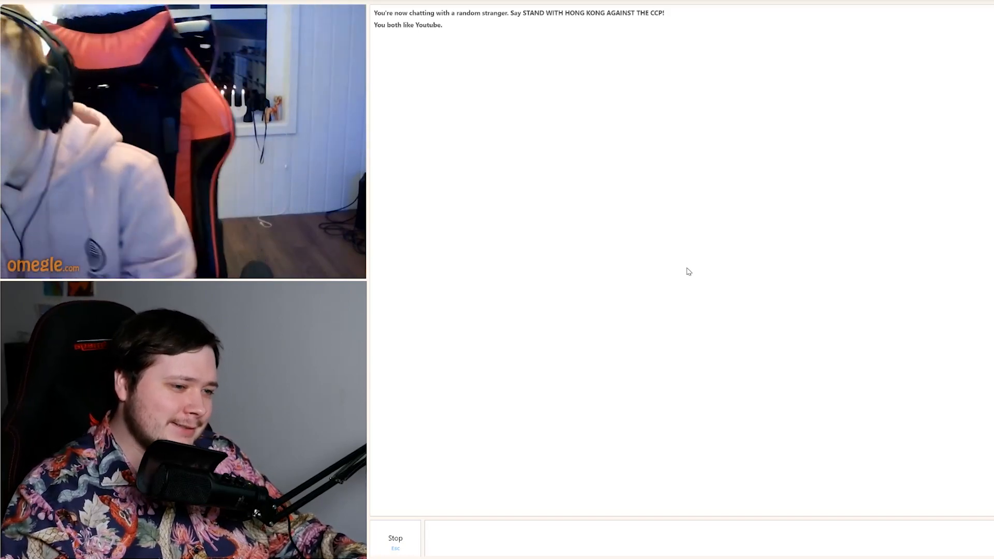
# - Disconnect from the headphone-wearing stranger, confirming with 'Really?'
pyautogui.write('http')
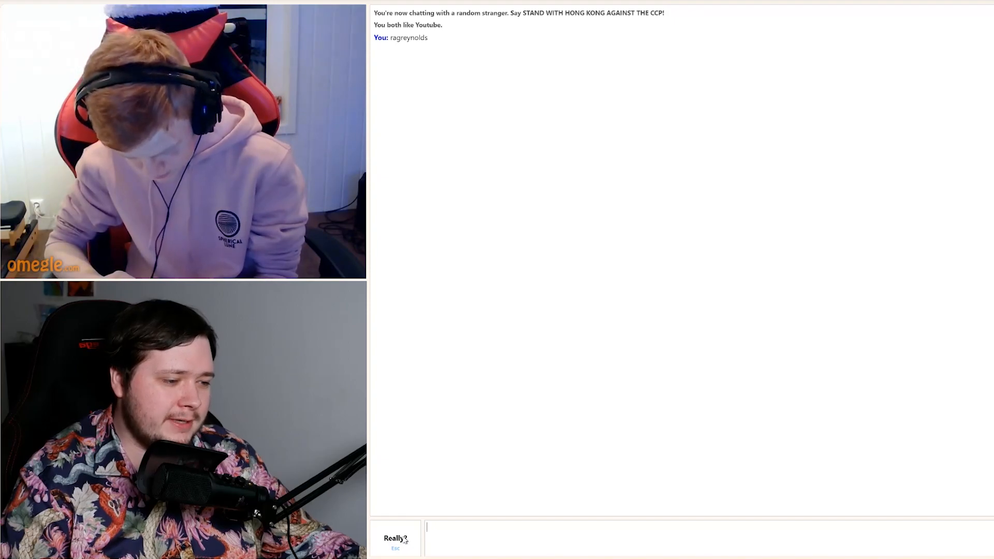
pyautogui.click(395, 538)
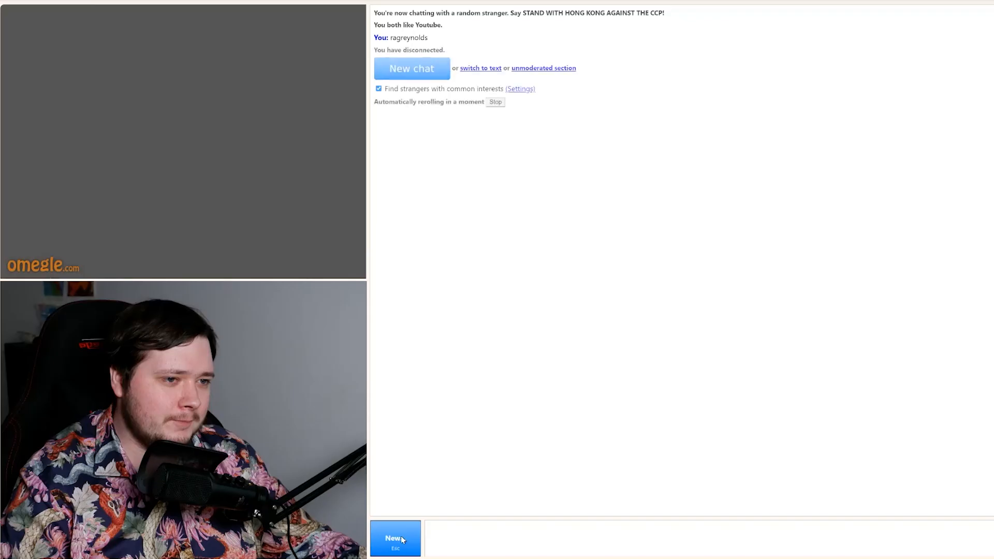